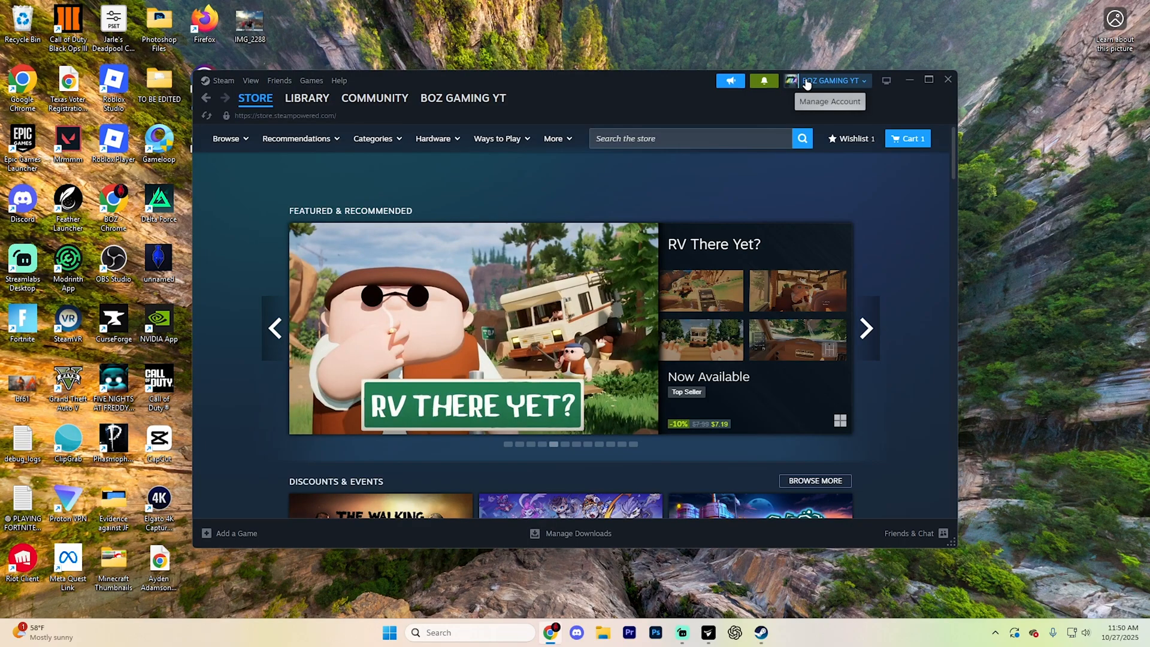
# Go to your own community profile via the account menu and scroll to its section links.
pyautogui.click(835, 79)
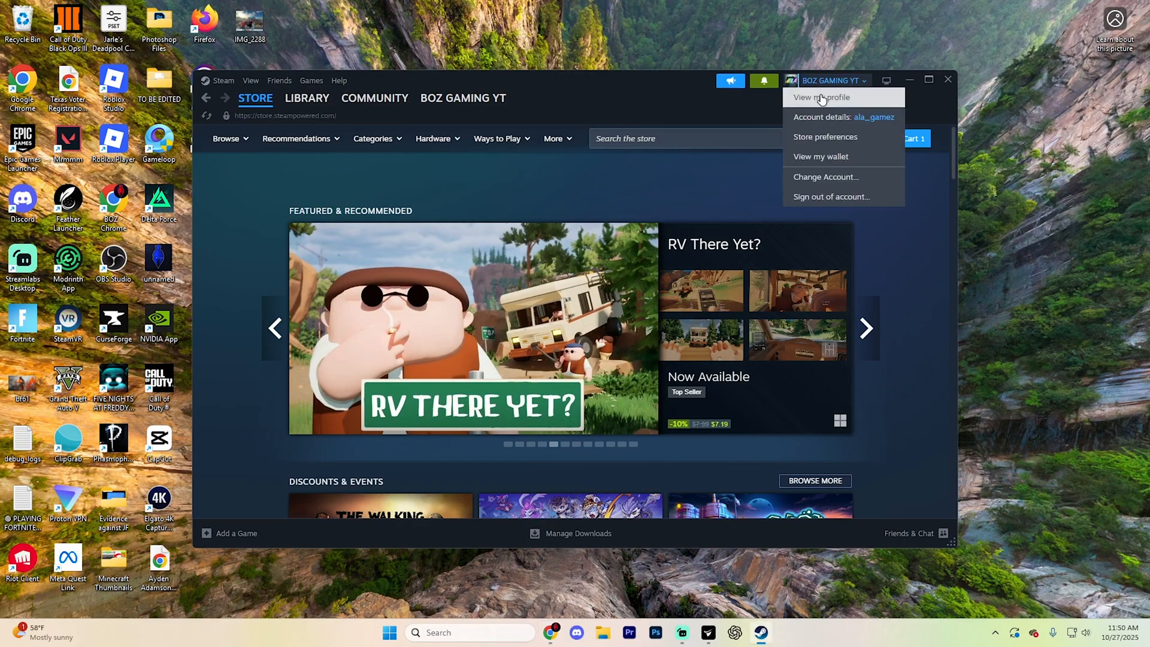
pyautogui.click(822, 97)
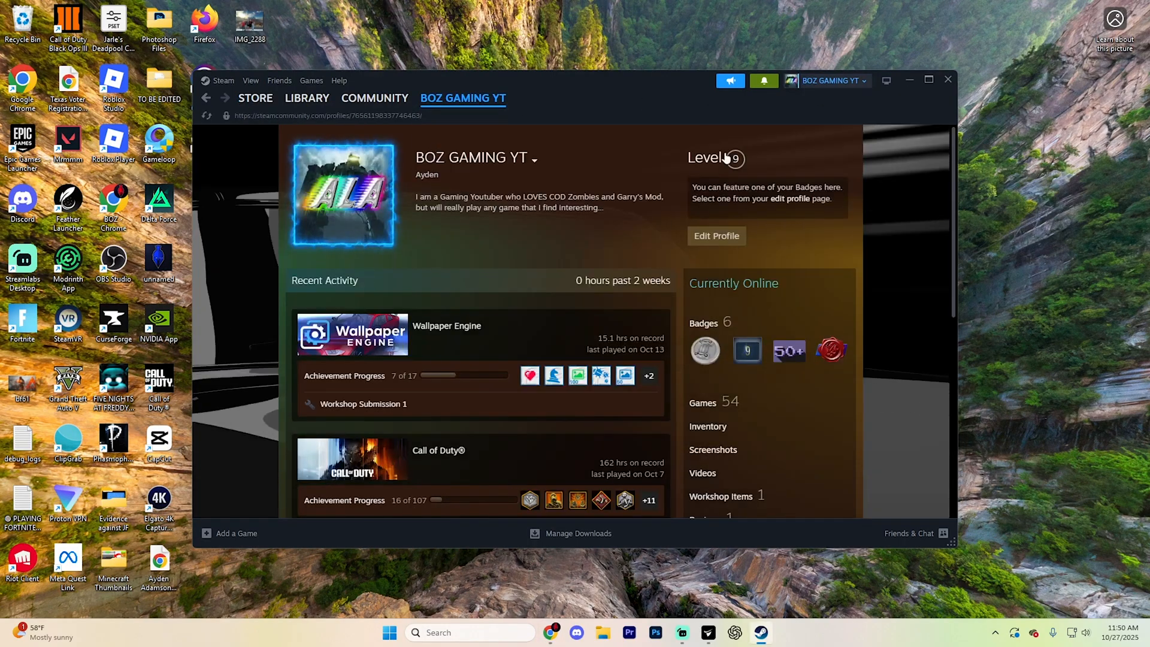
pyautogui.moveTo(934, 81)
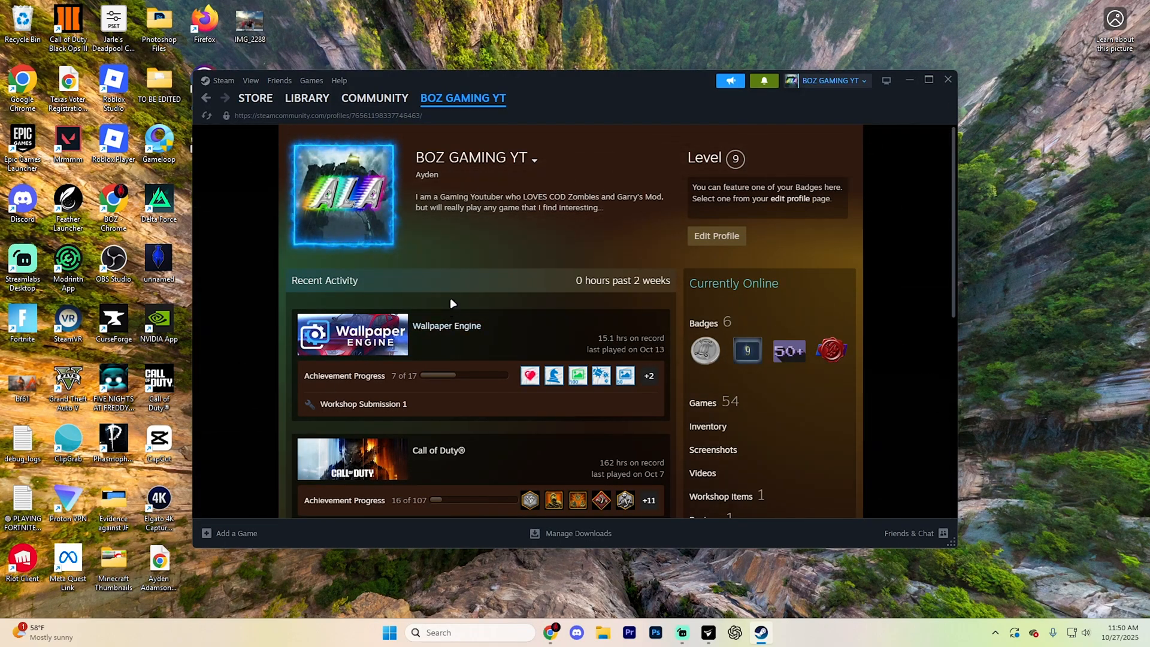
pyautogui.scroll(-3)
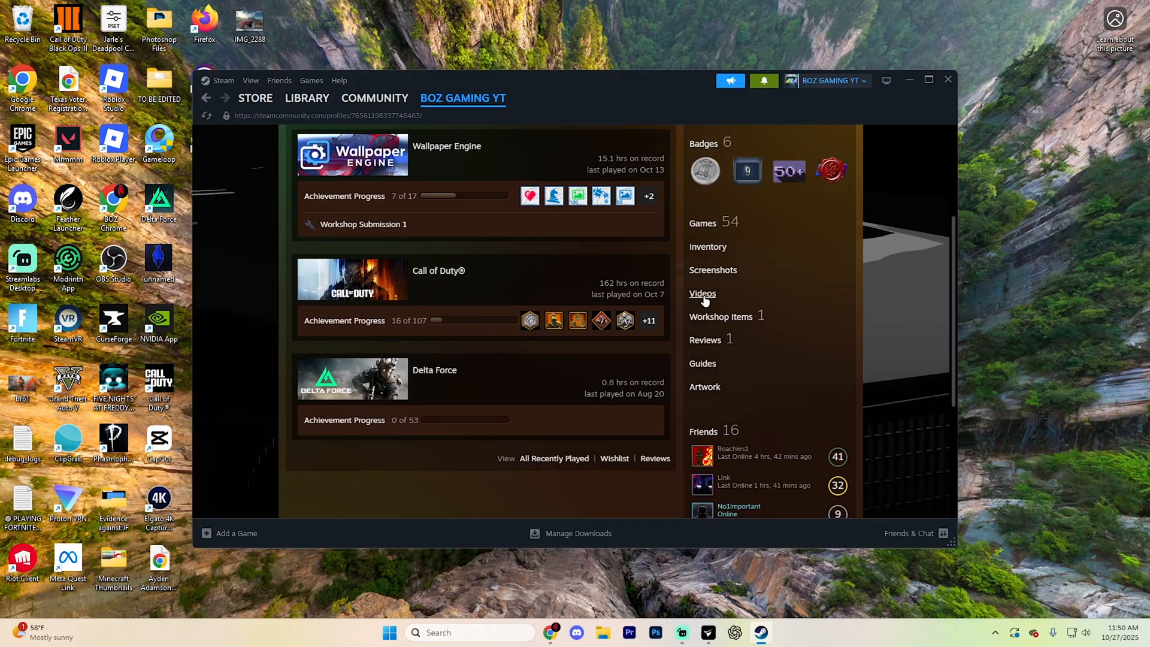
# From the profile's Videos section, start linking a YouTube account and granting video access.
pyautogui.click(701, 293)
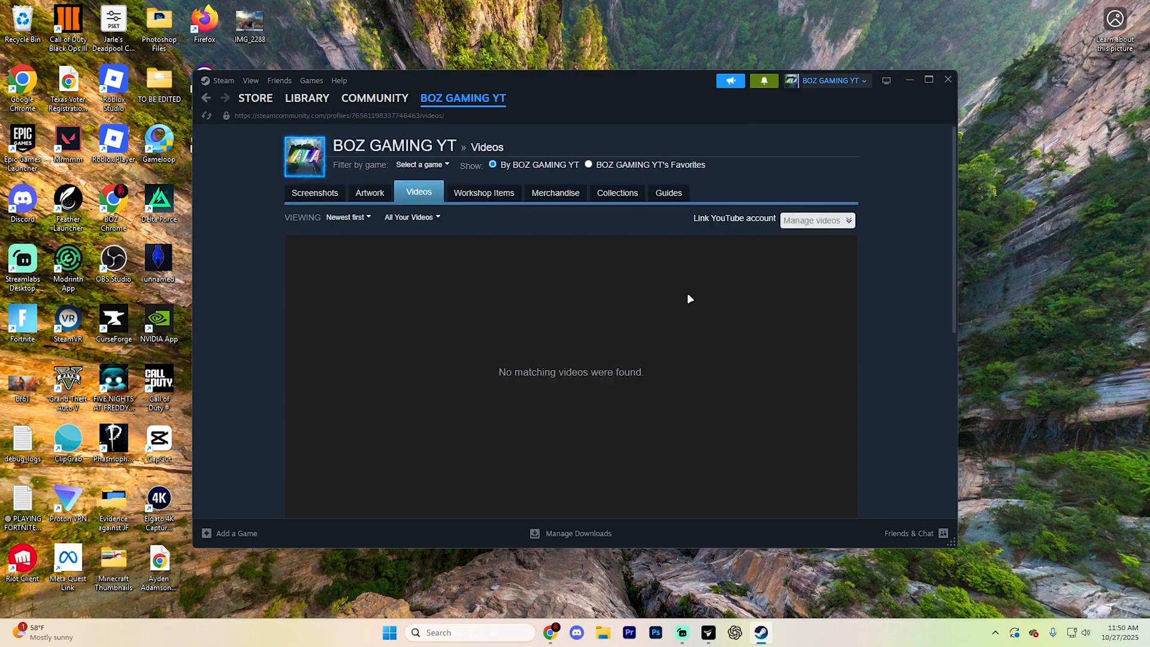
pyautogui.moveTo(731, 224)
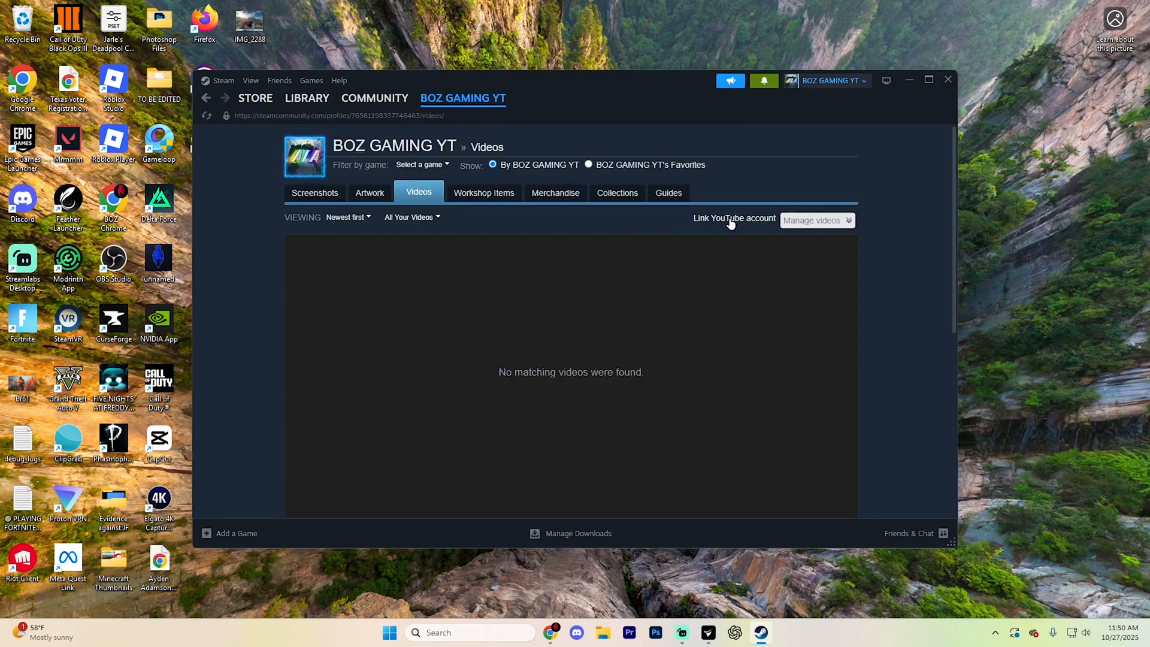
pyautogui.click(733, 218)
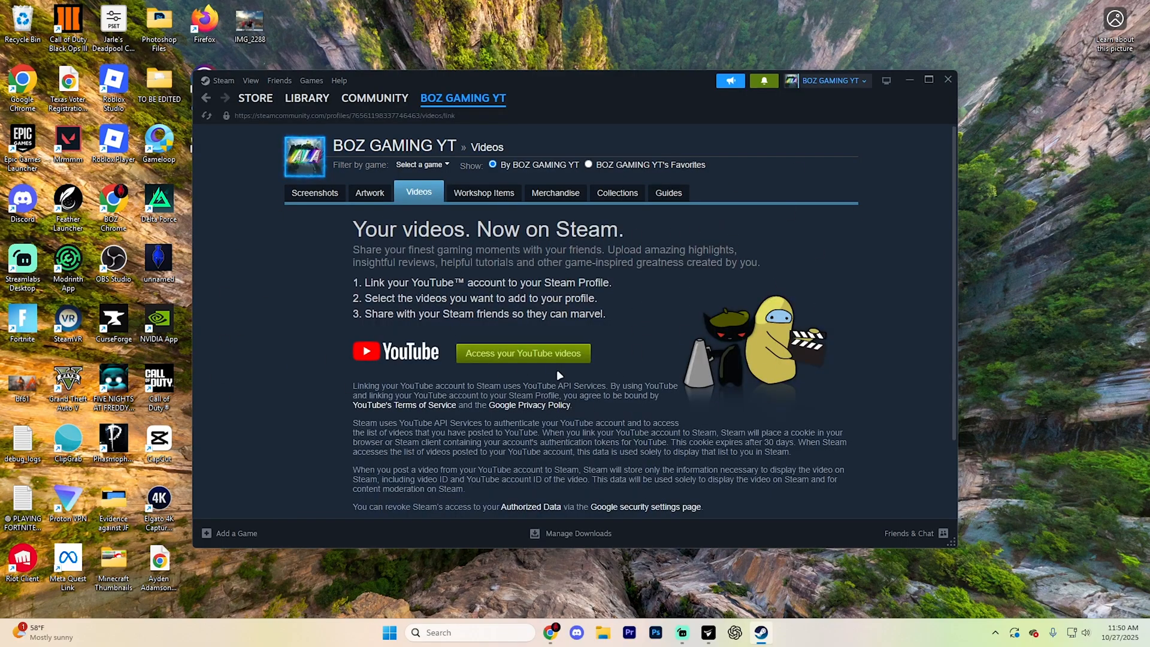
pyautogui.click(522, 352)
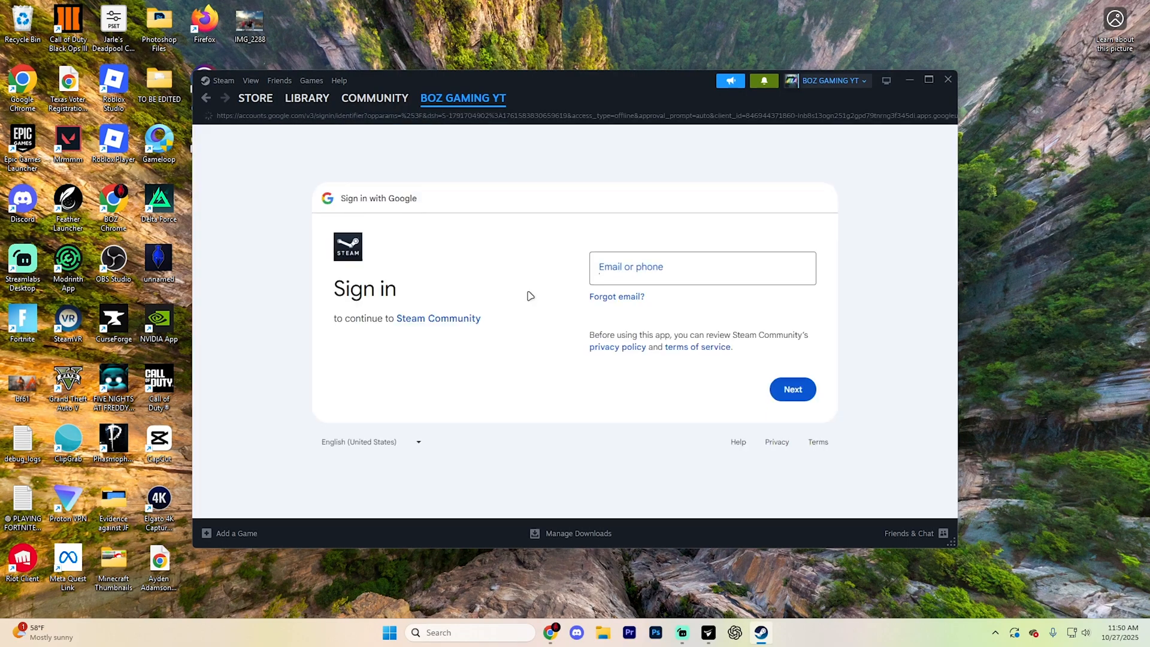
# Sign in with Google, choose the YouTube brand account and allow Steam Community access.
pyautogui.click(702, 268)
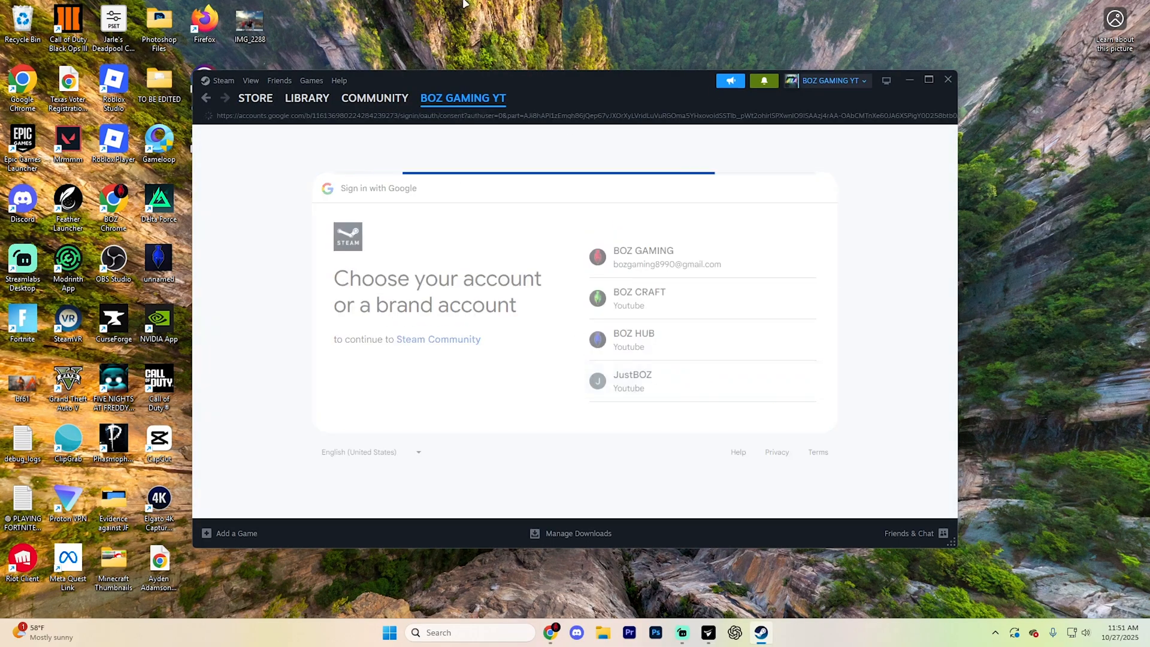
pyautogui.click(632, 381)
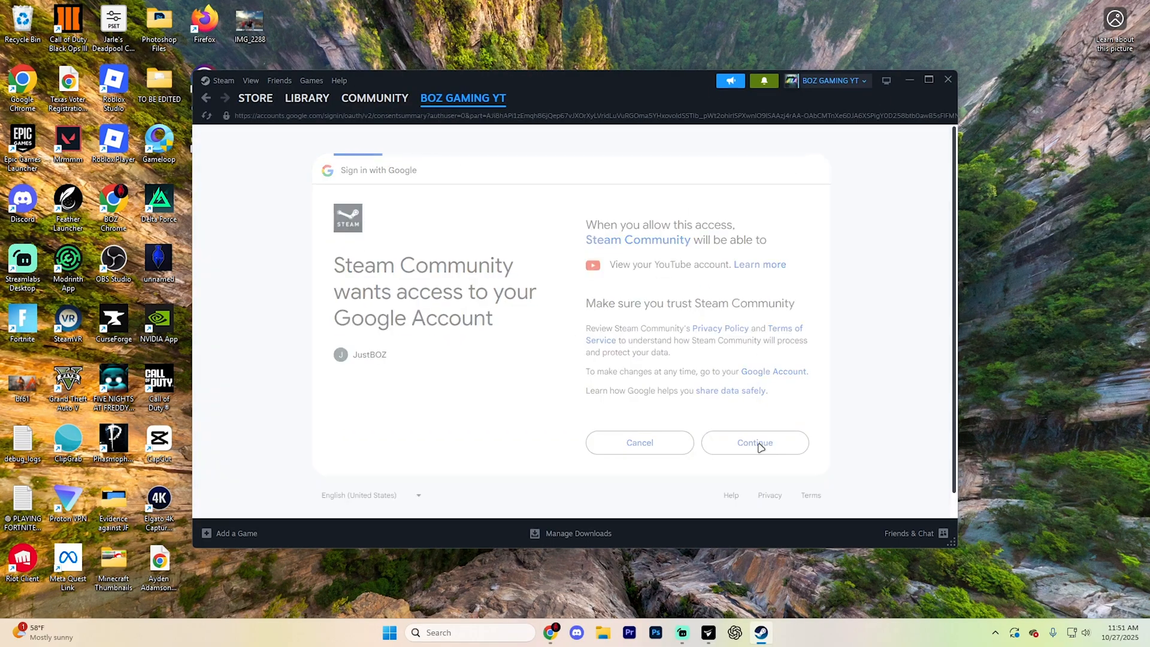
pyautogui.click(755, 443)
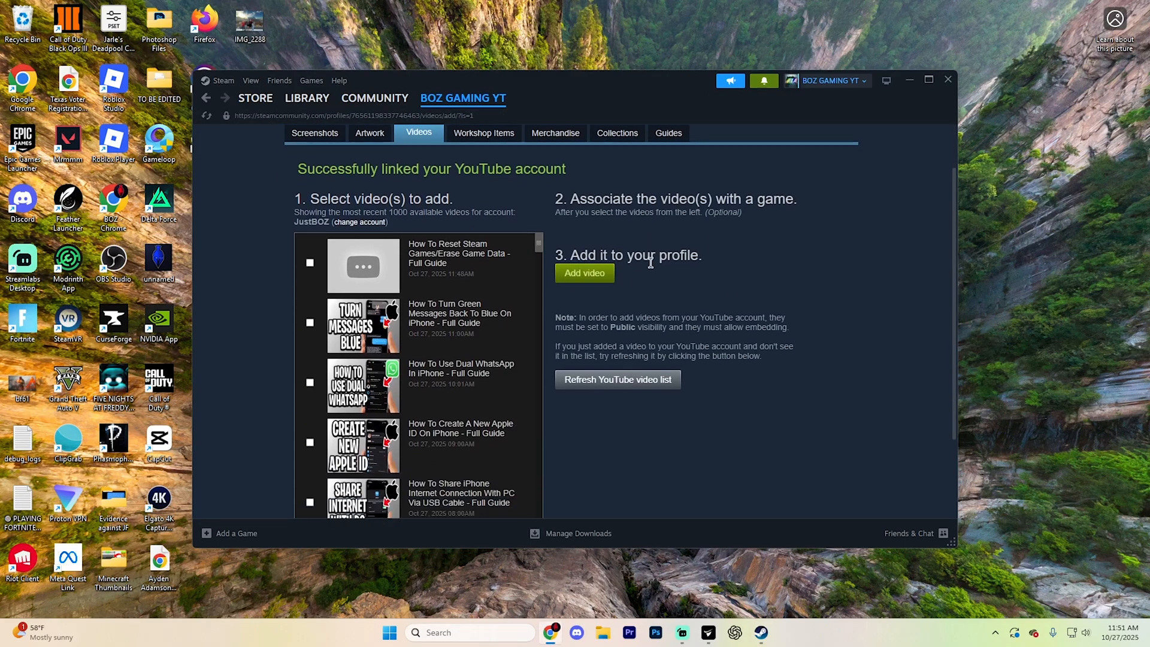
# Select the Clash Royale emote video and tag it with 'Clash Royale' as an Other / Unlisted game.
pyautogui.moveTo(615, 199); pyautogui.dragTo(781, 216)
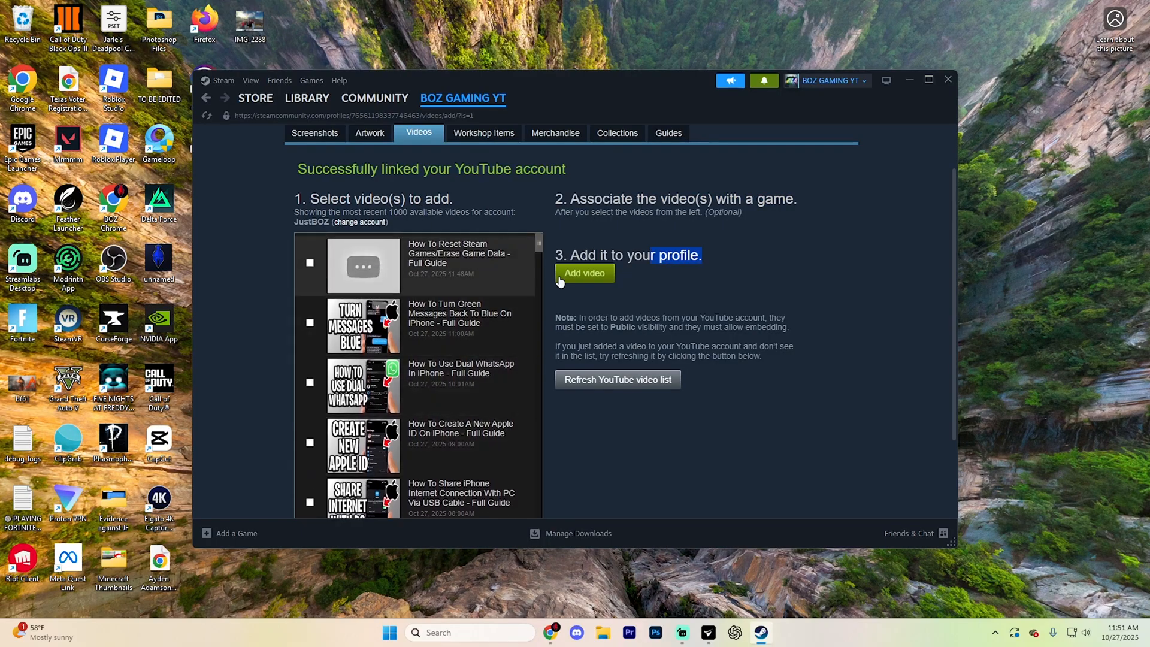
pyautogui.scroll(-3)
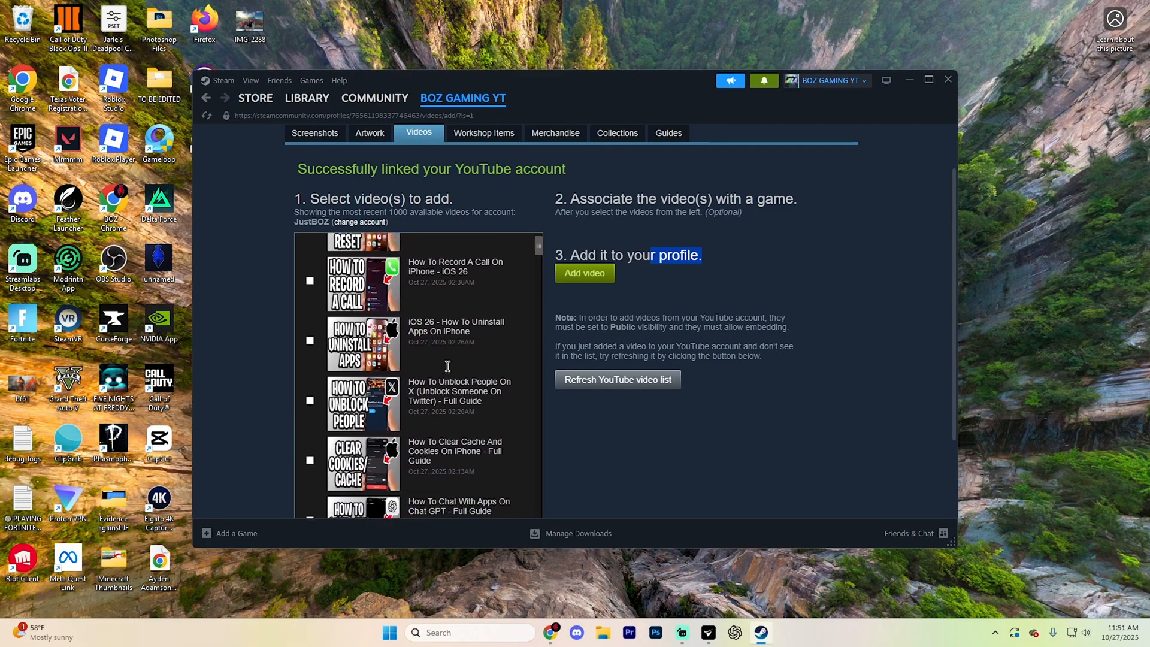
pyautogui.click(671, 228)
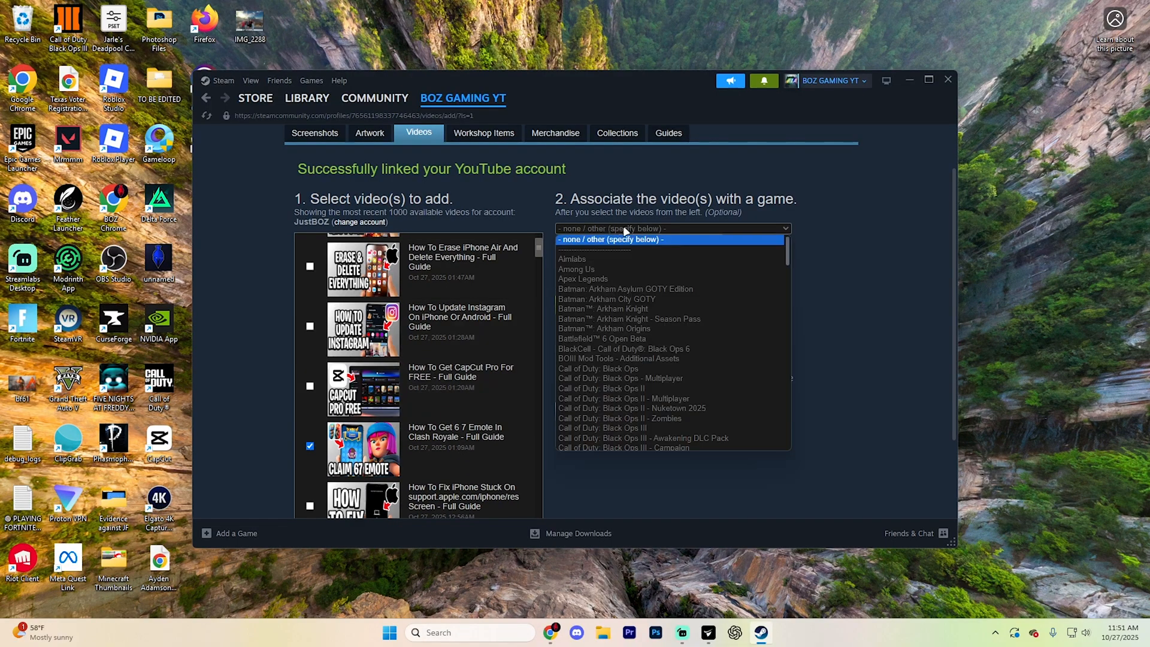
pyautogui.moveTo(612, 388)
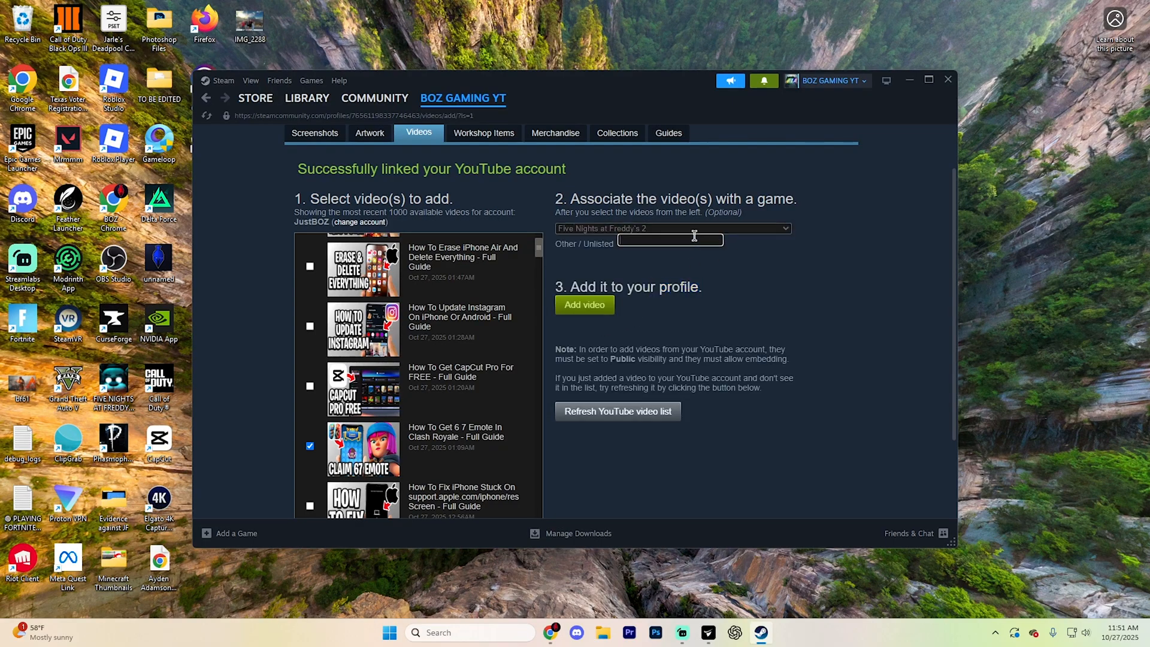
pyautogui.write('Clash Royale')
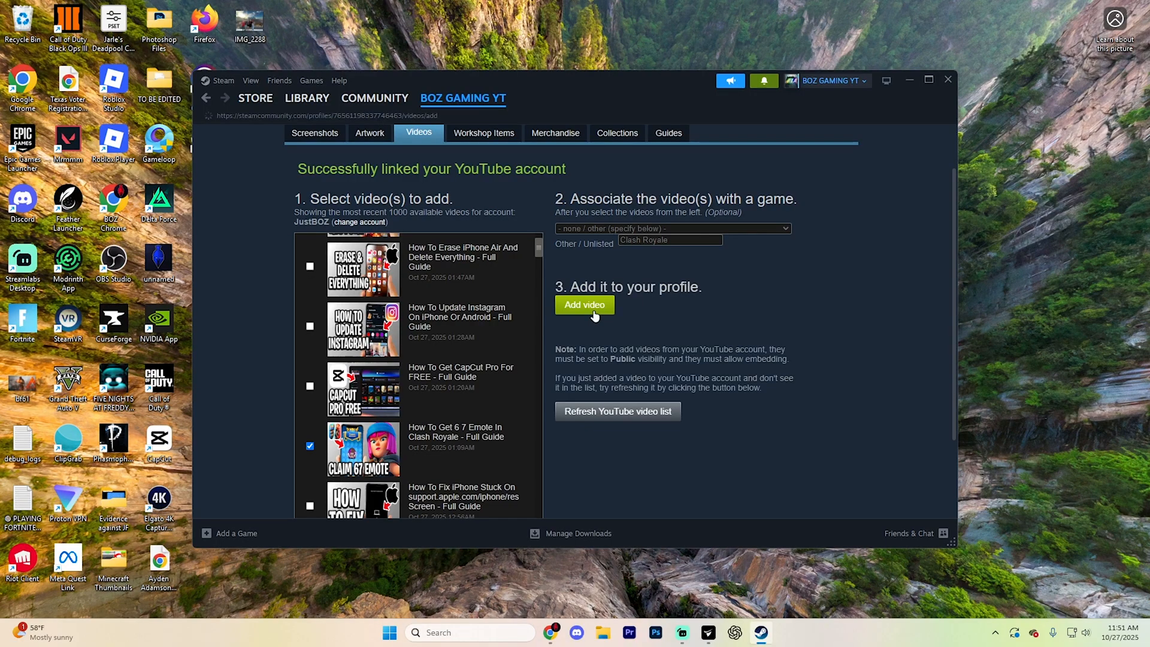
# Add the chosen video to the profile and view its Videos page, now listing three videos.
pyautogui.click(584, 305)
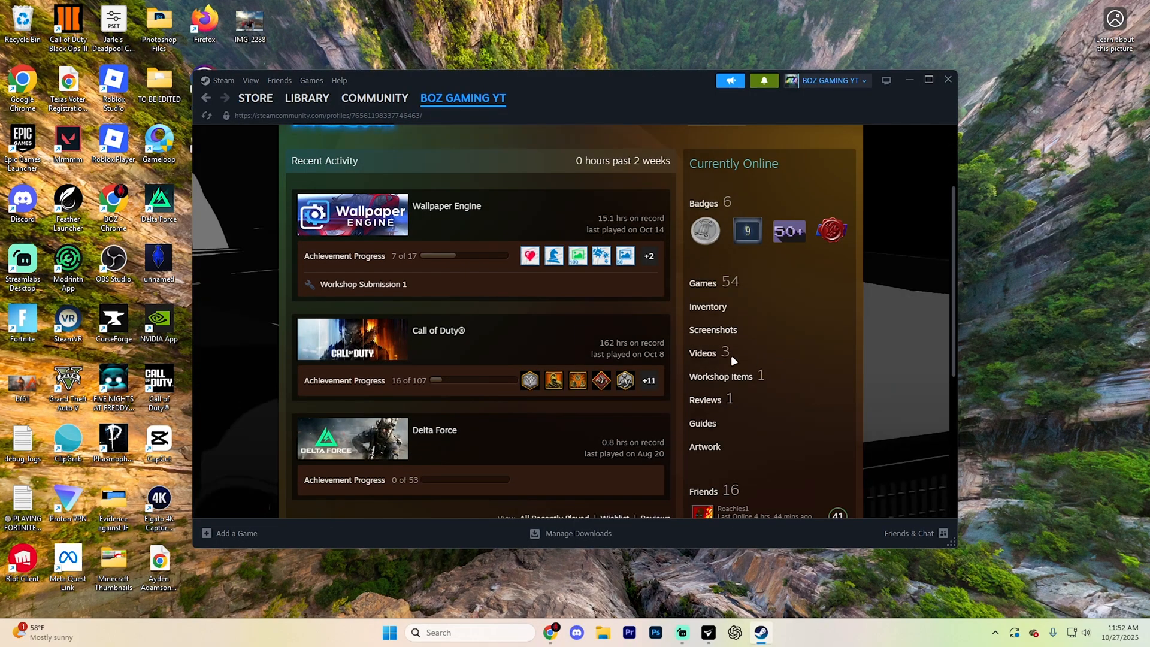
pyautogui.click(702, 352)
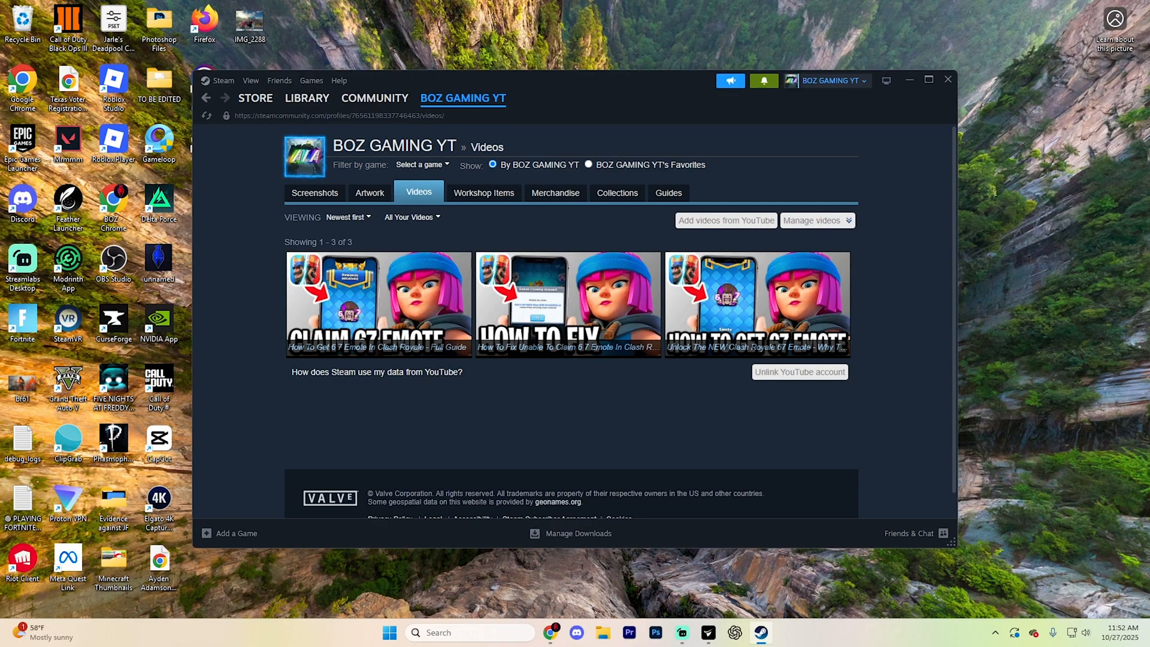
pyautogui.moveTo(871, 127)
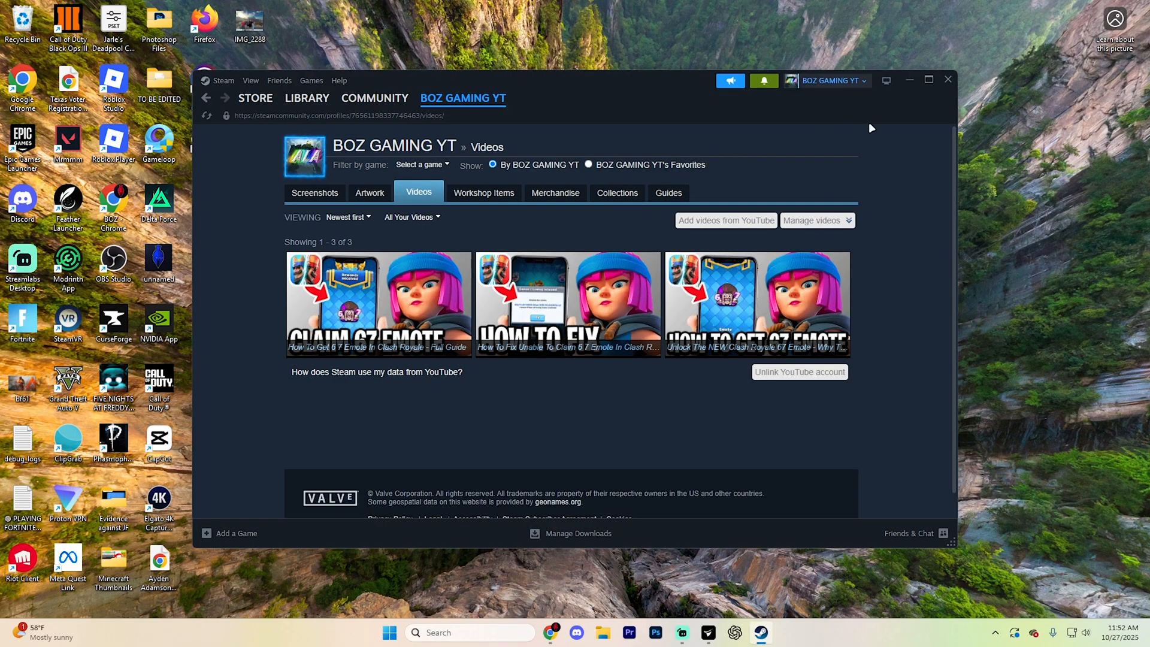
pyautogui.moveTo(946, 215)
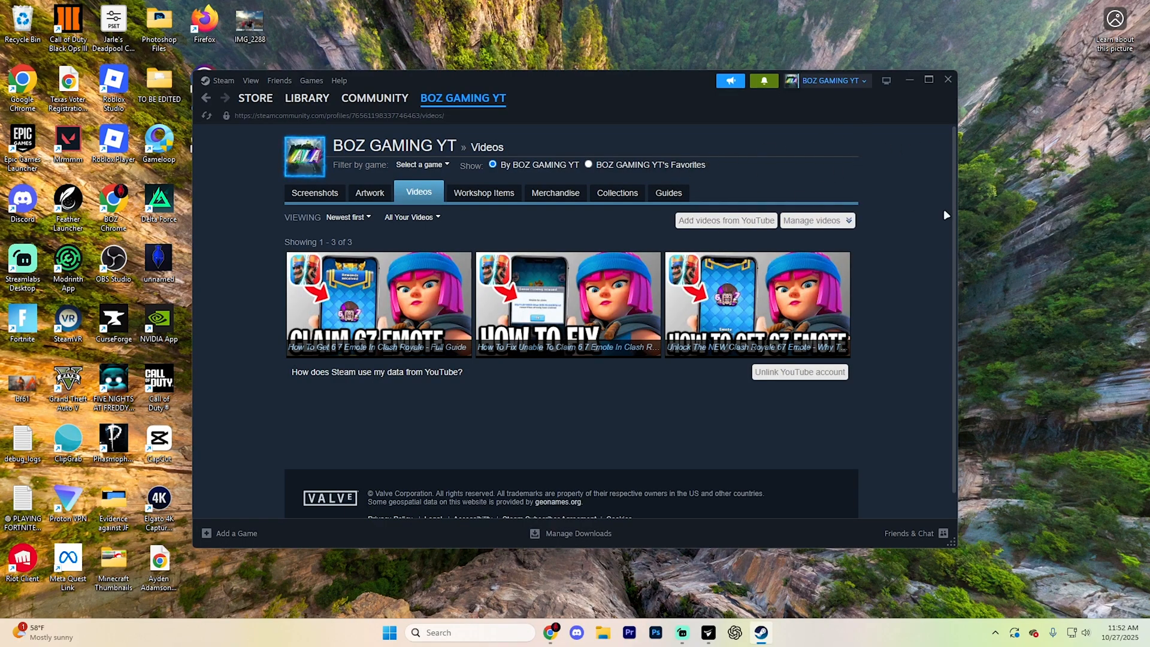